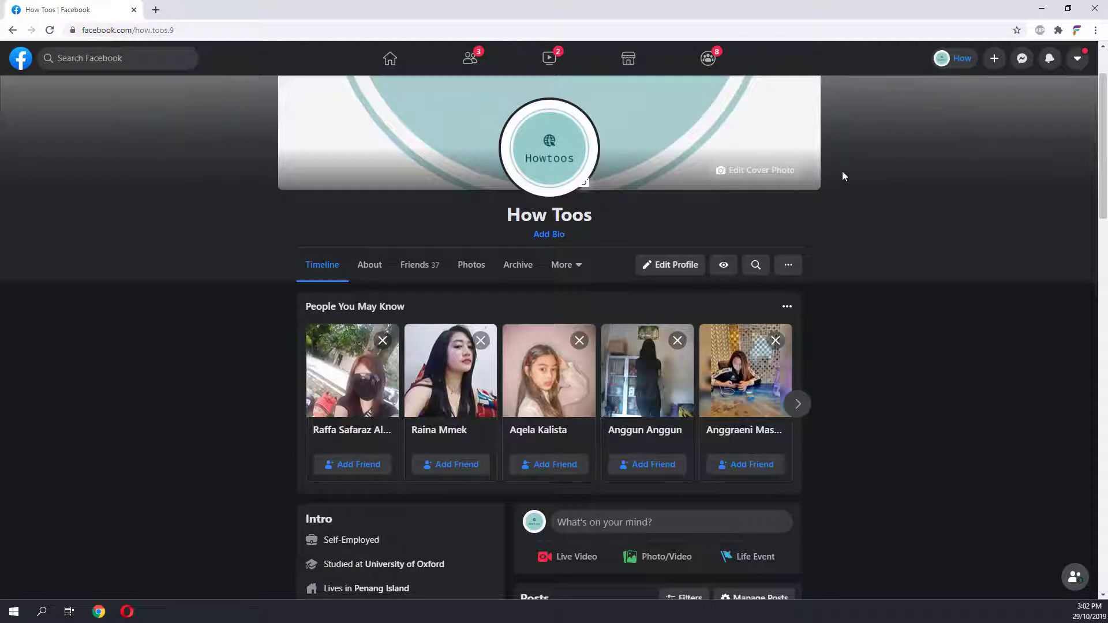
mouse_move(872, 278)
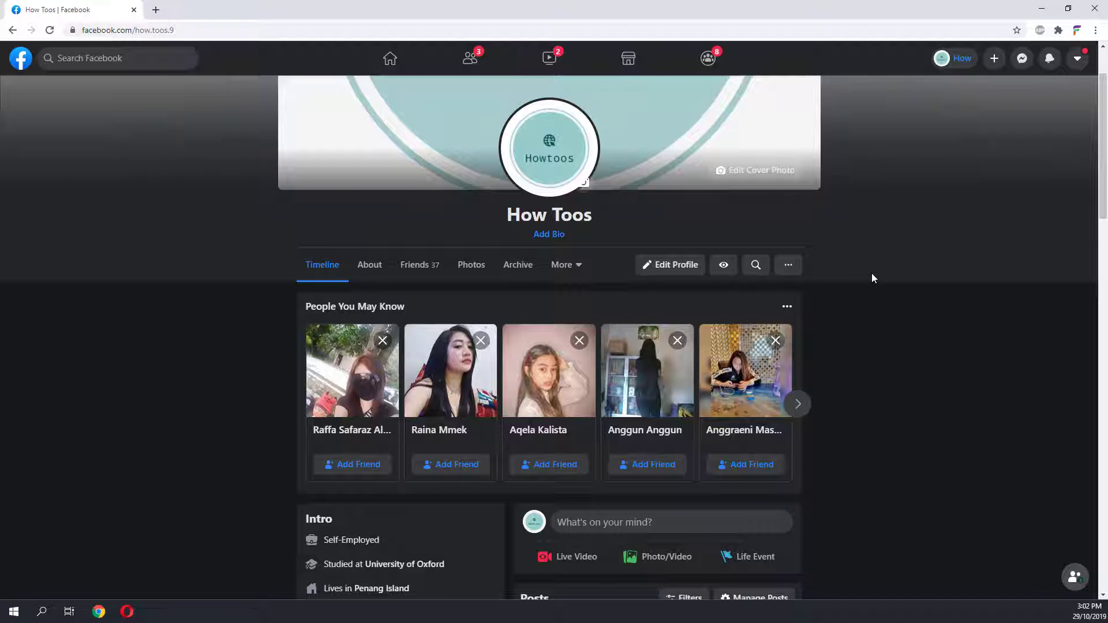
mouse_move(1077, 58)
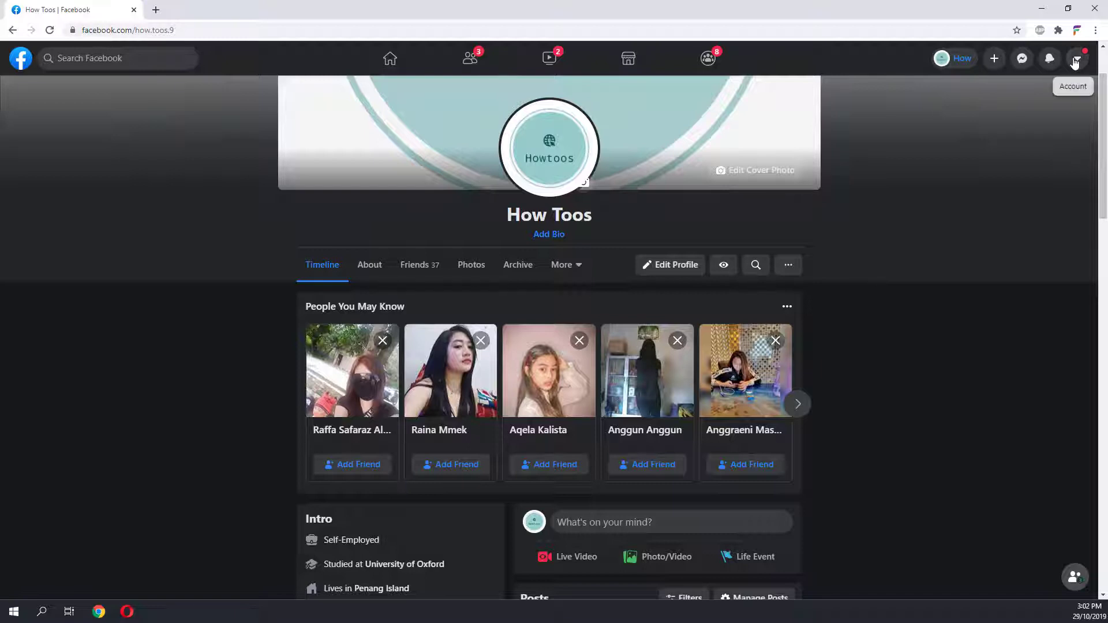
- Copy the Switch to Classic Design extension's Chrome Web Store link from Notepad and minimize it
left_click(1076, 58)
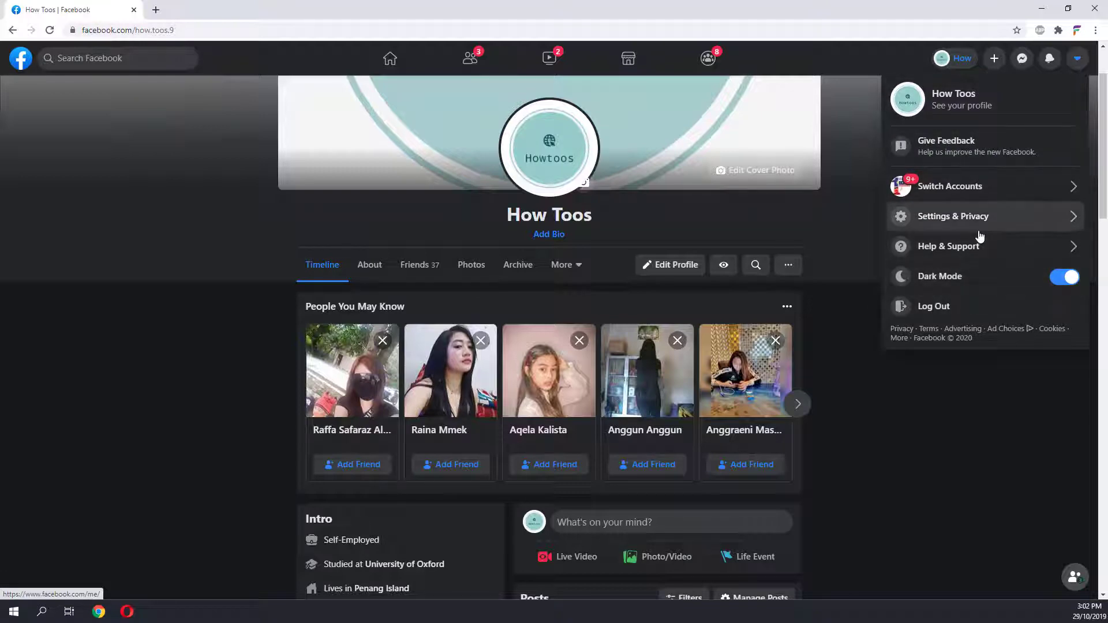
mouse_move(984, 227)
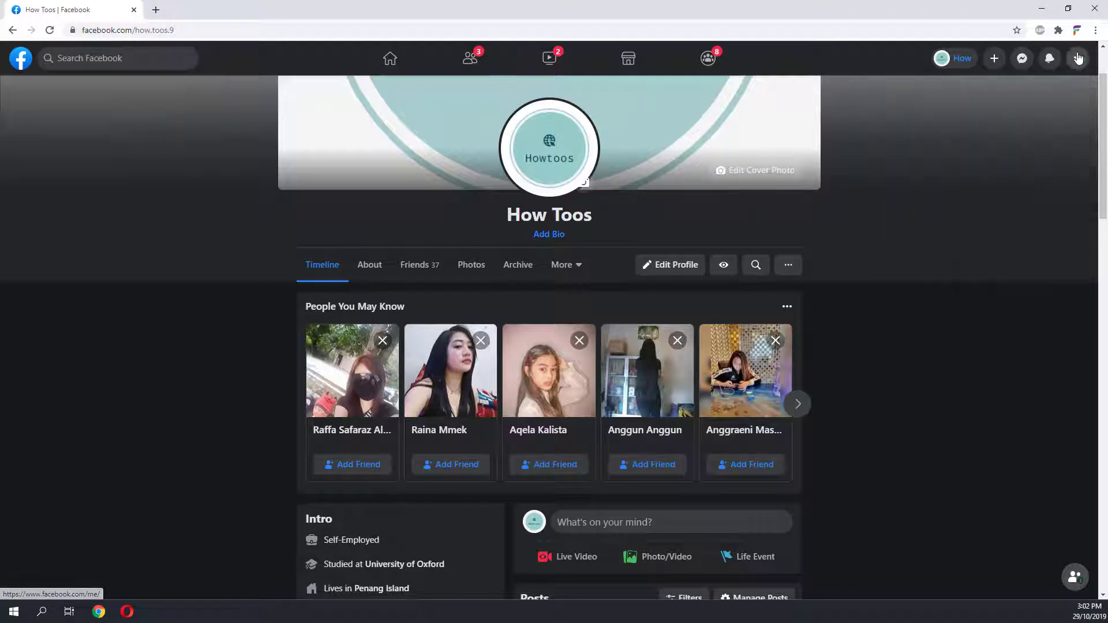
left_click(1078, 57)
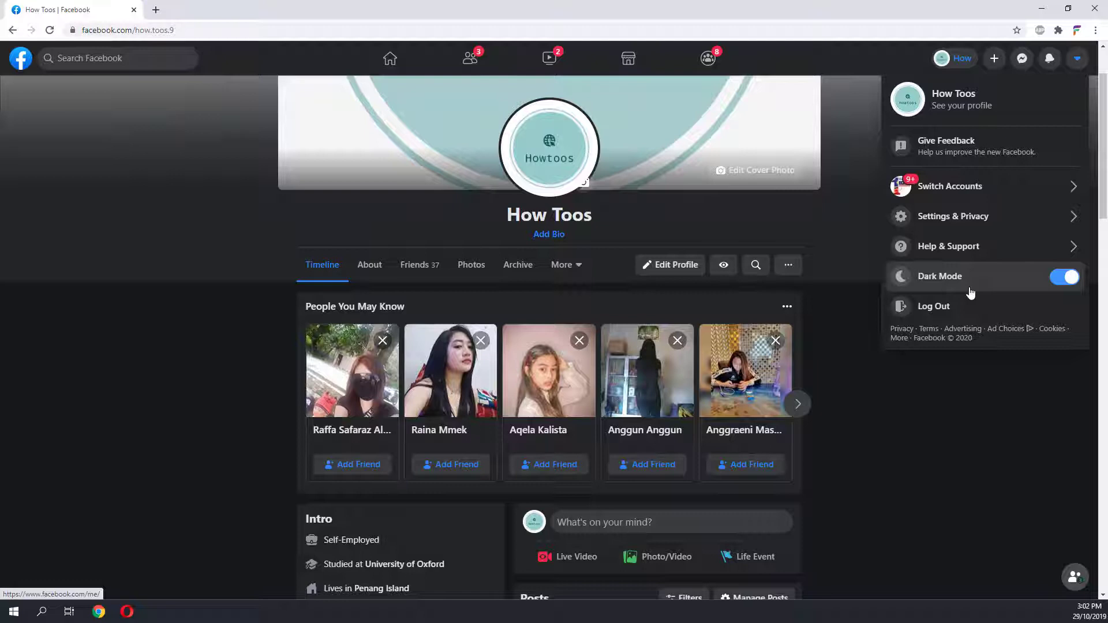
mouse_move(977, 220)
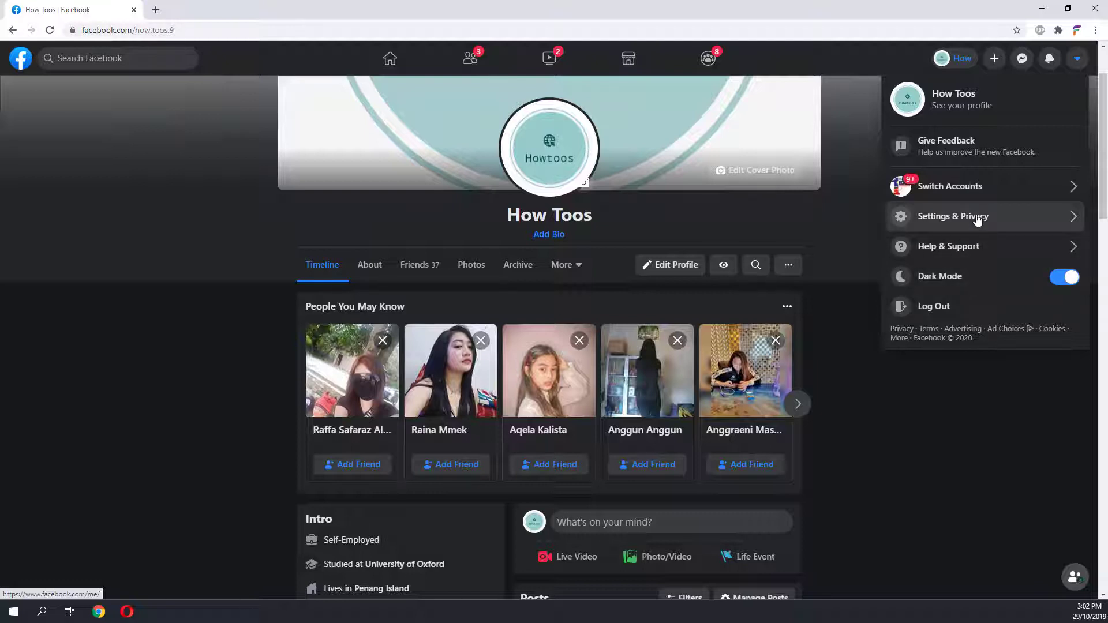
mouse_move(983, 185)
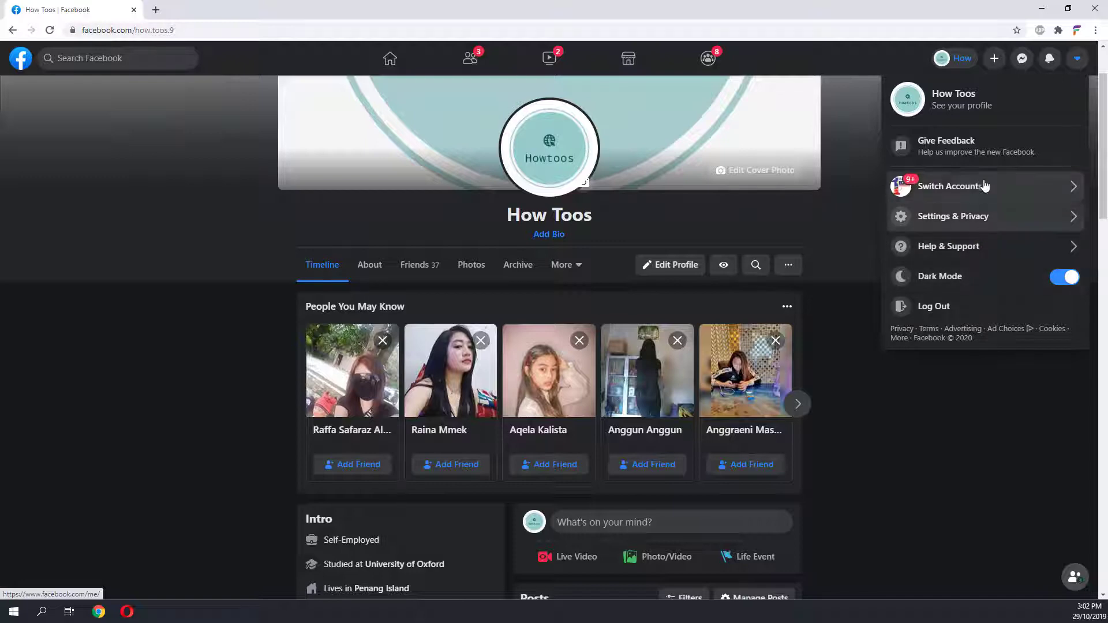
mouse_move(1035, 147)
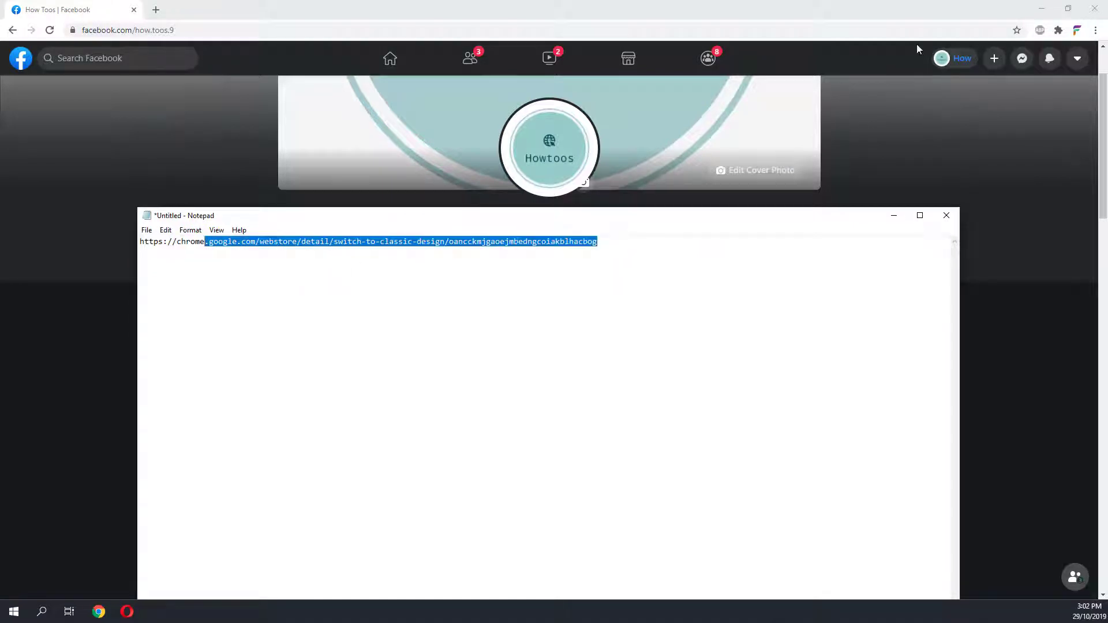
mouse_move(671, 265)
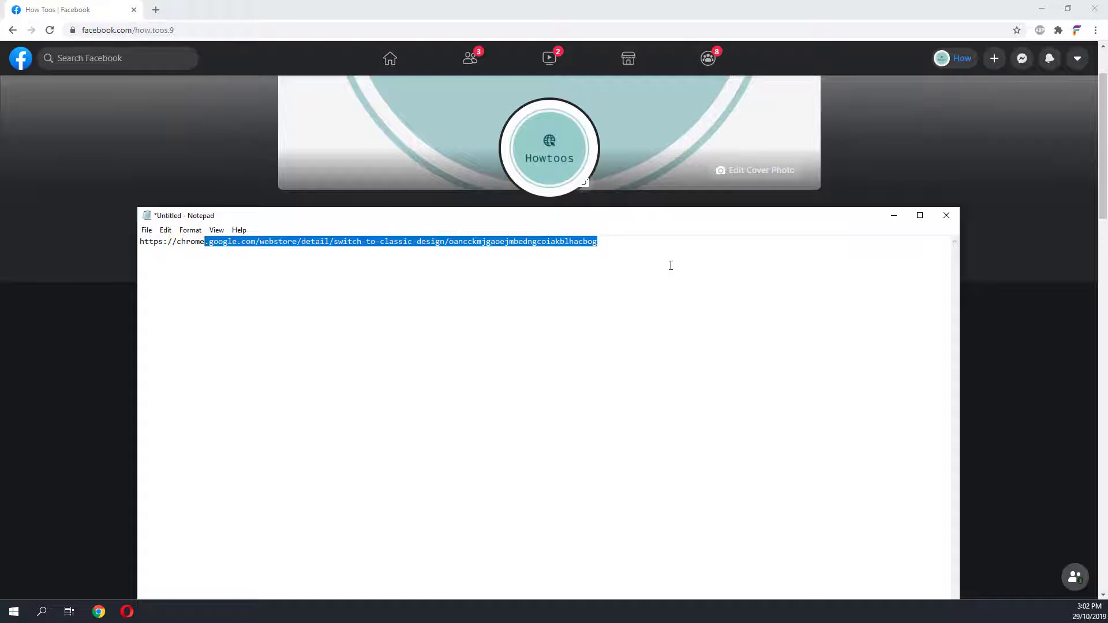
key("ctrl+a")
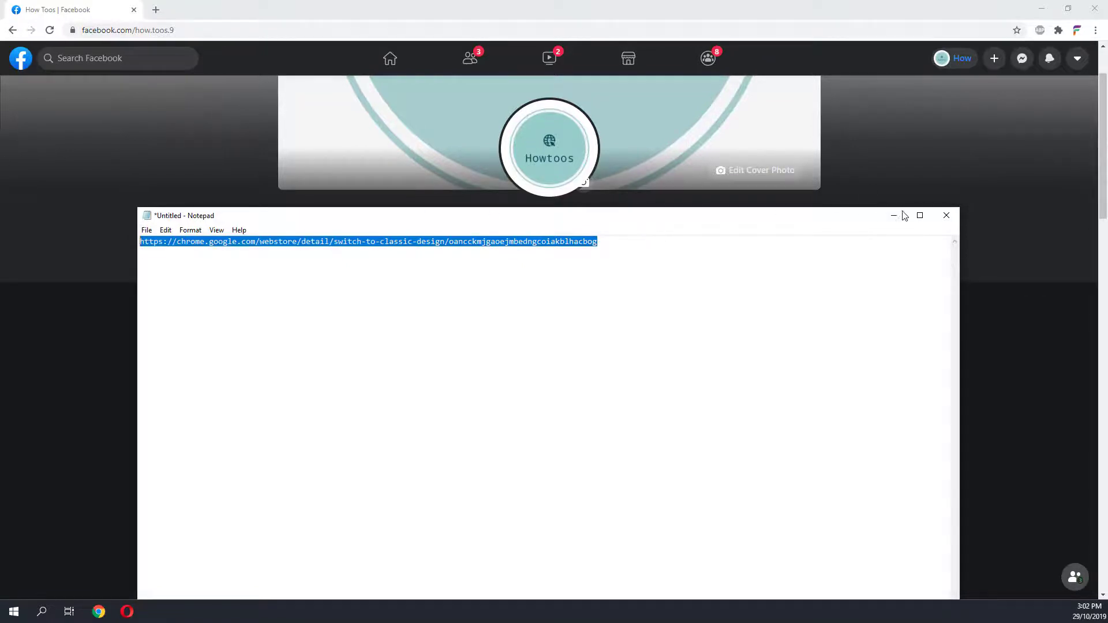
left_click(947, 215)
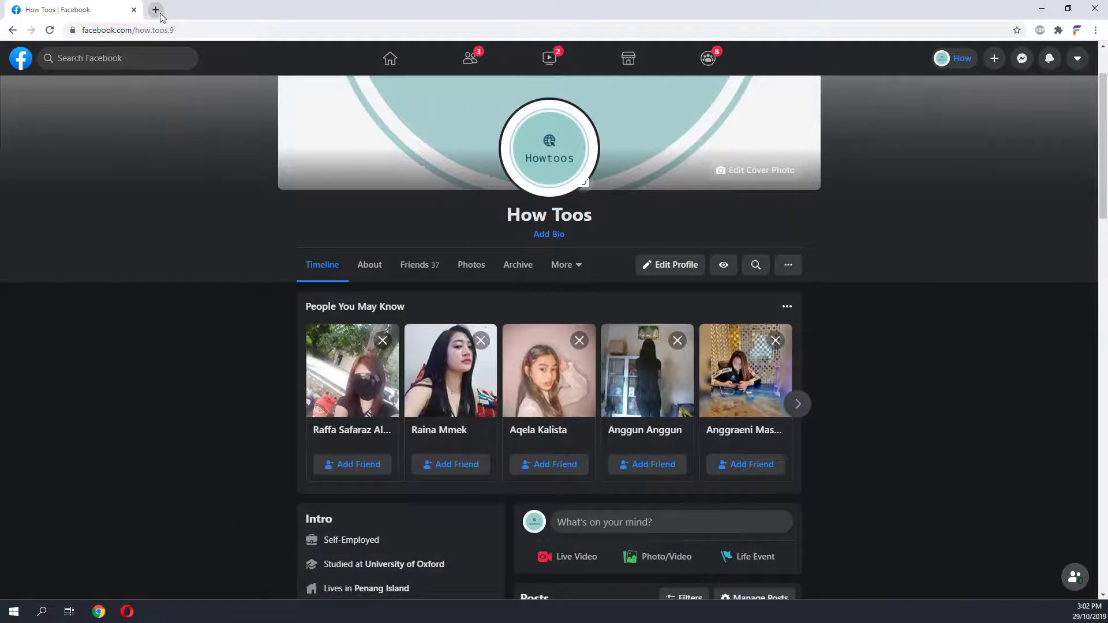
- Add the Switch to Classic design on Facebook extension to Chrome and return to the Facebook profile
left_click(154, 9)
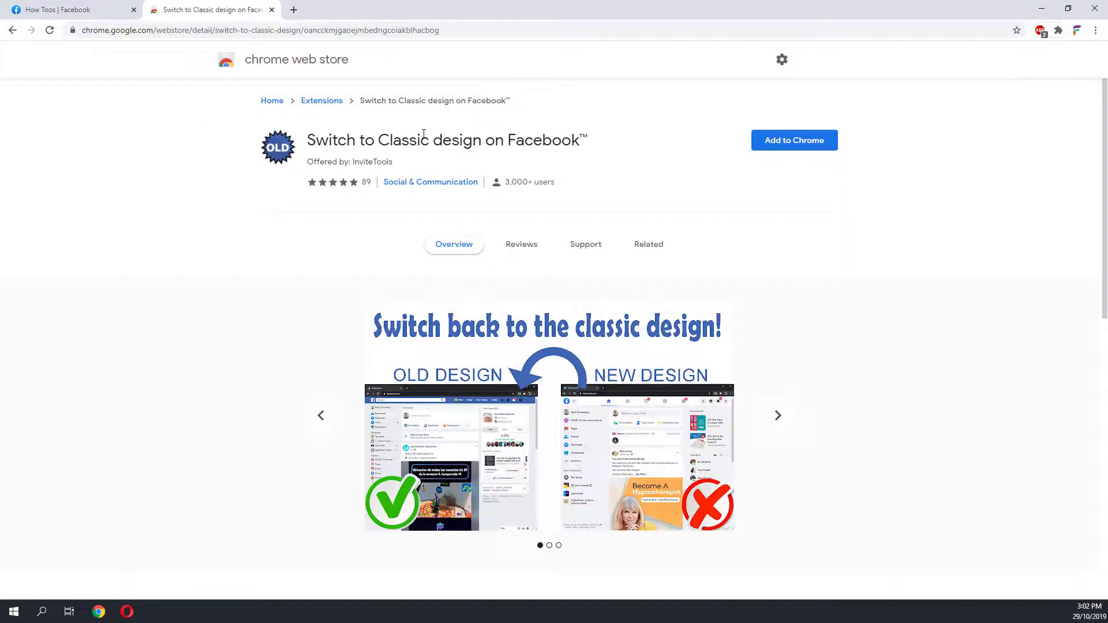
mouse_move(229, 144)
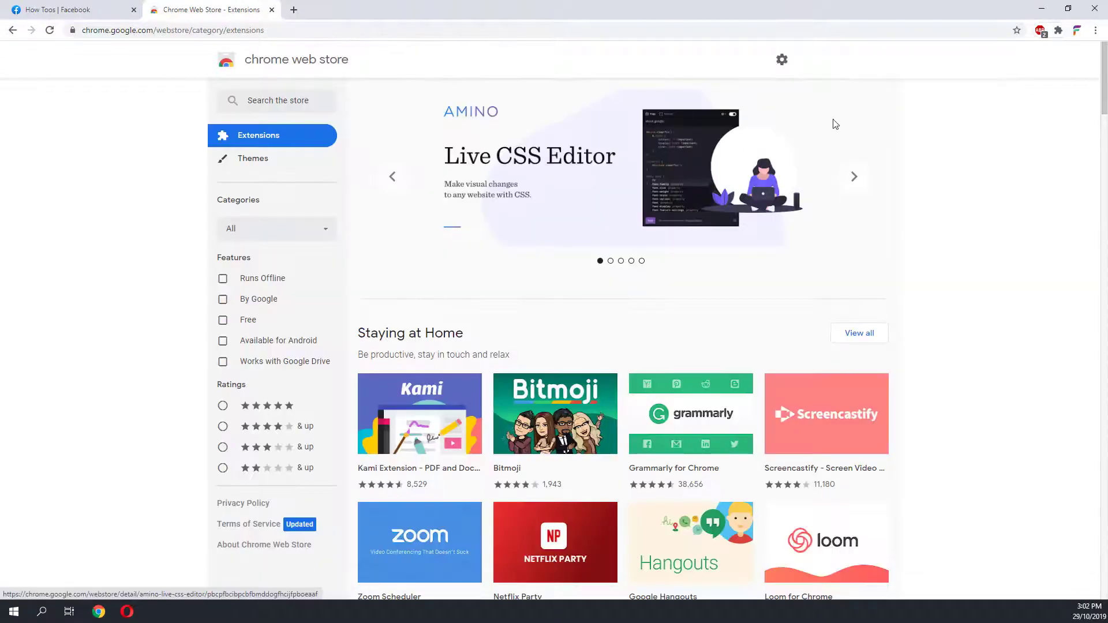
mouse_move(113, 102)
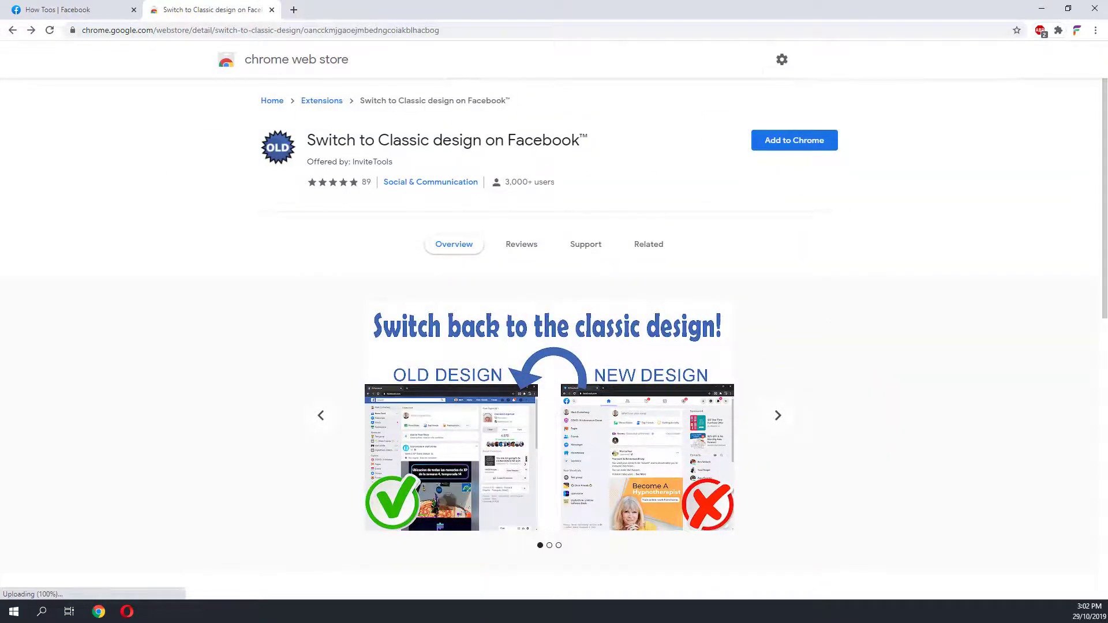
mouse_move(790, 150)
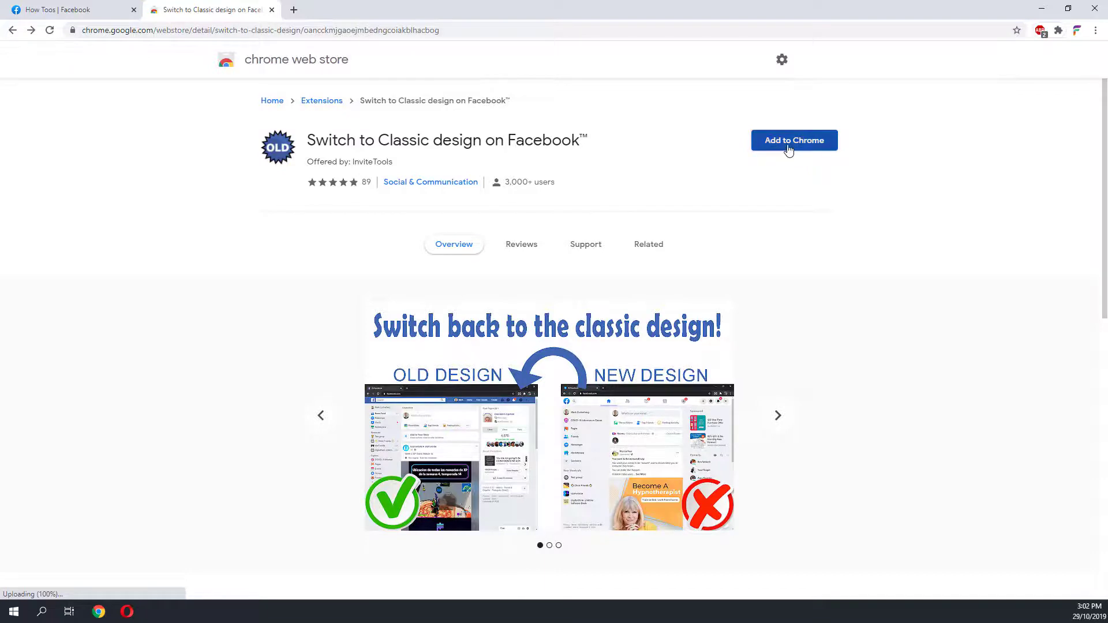
left_click(794, 139)
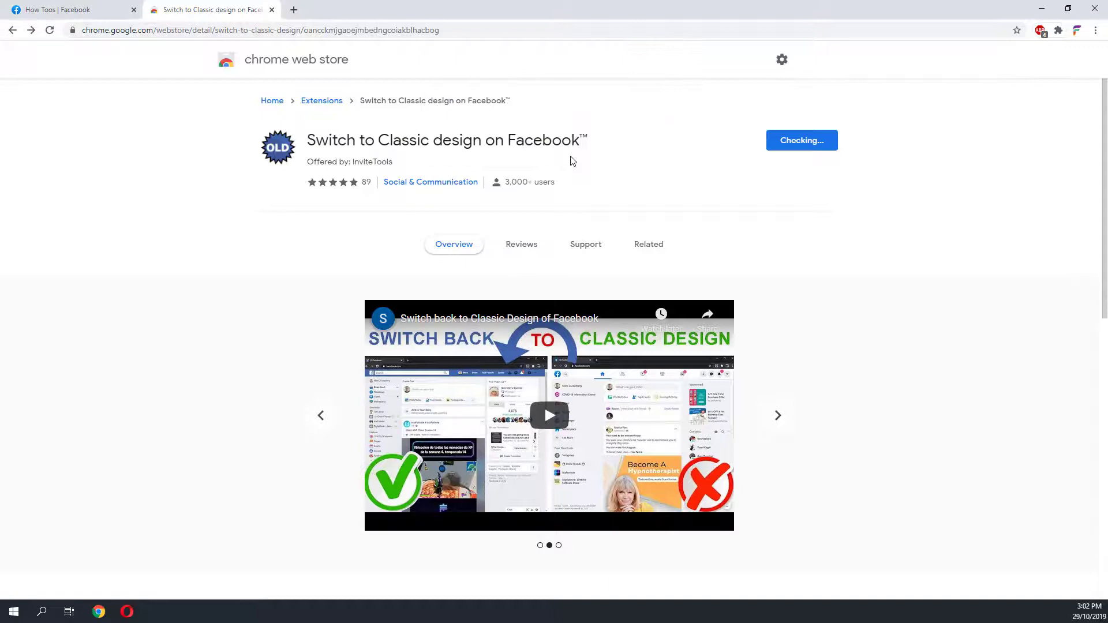
left_click(801, 139)
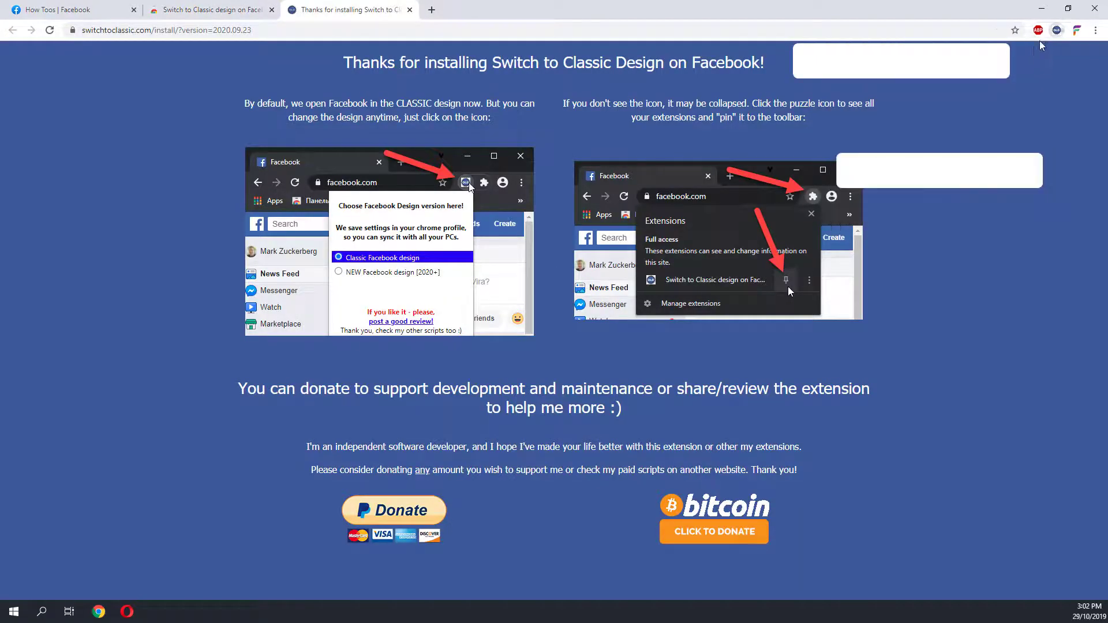
left_click(1057, 30)
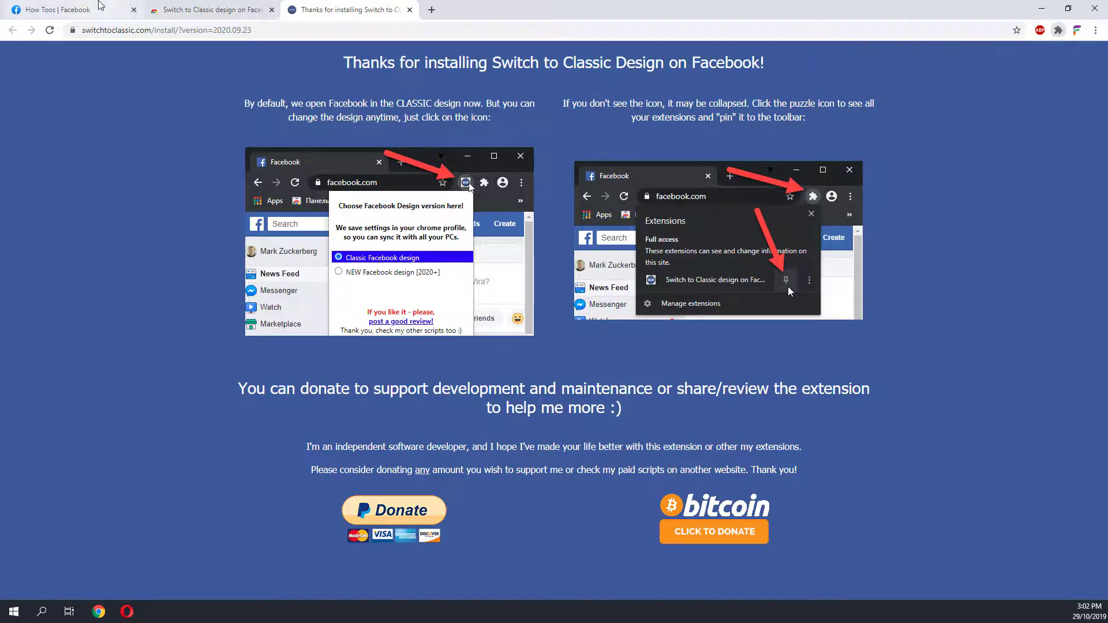
left_click(46, 9)
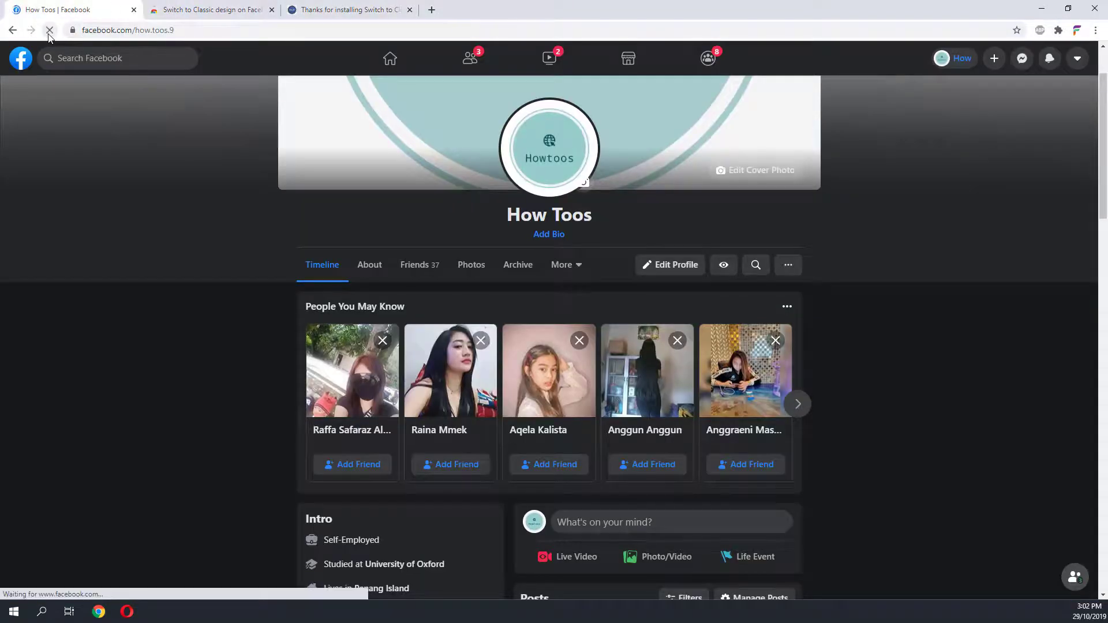